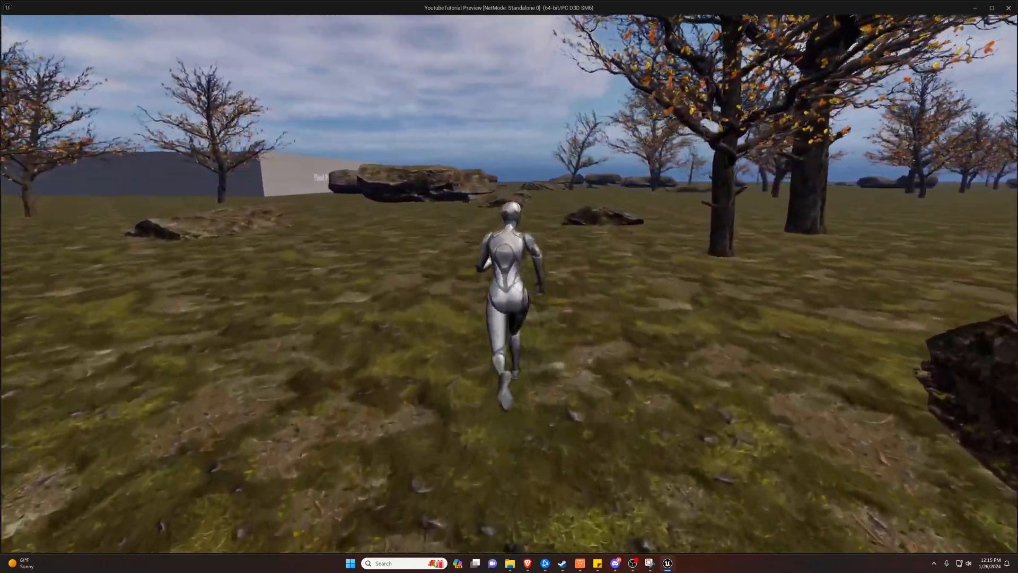
- Run the character across the grass toward the rocks and orbit around the playground block
key("w")
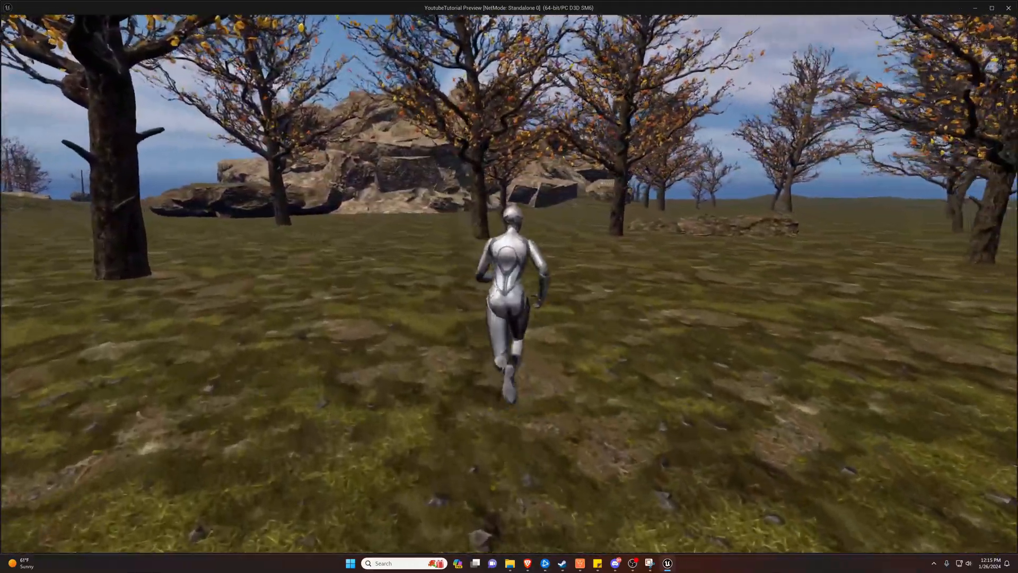
key("w")
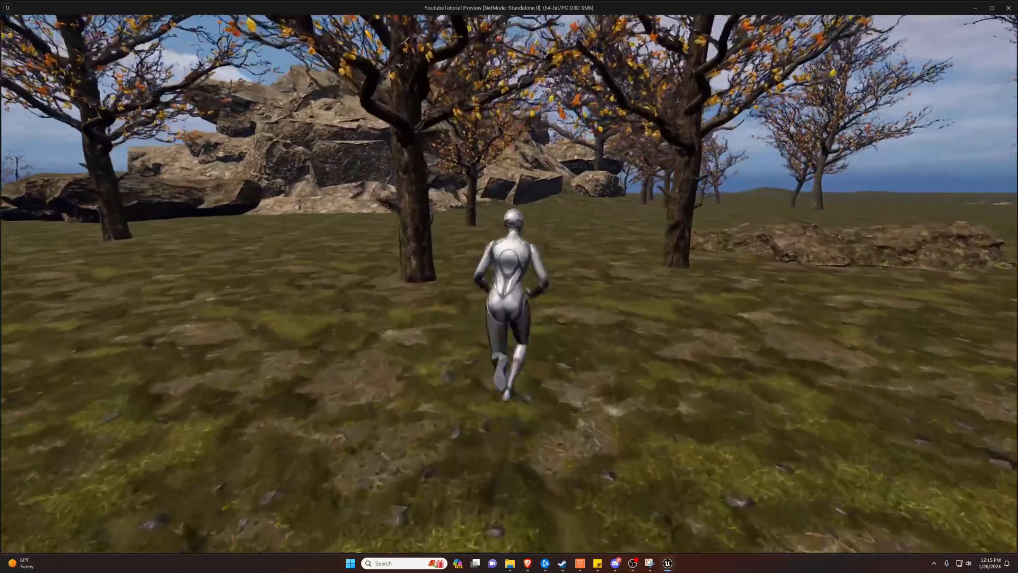
key("w")
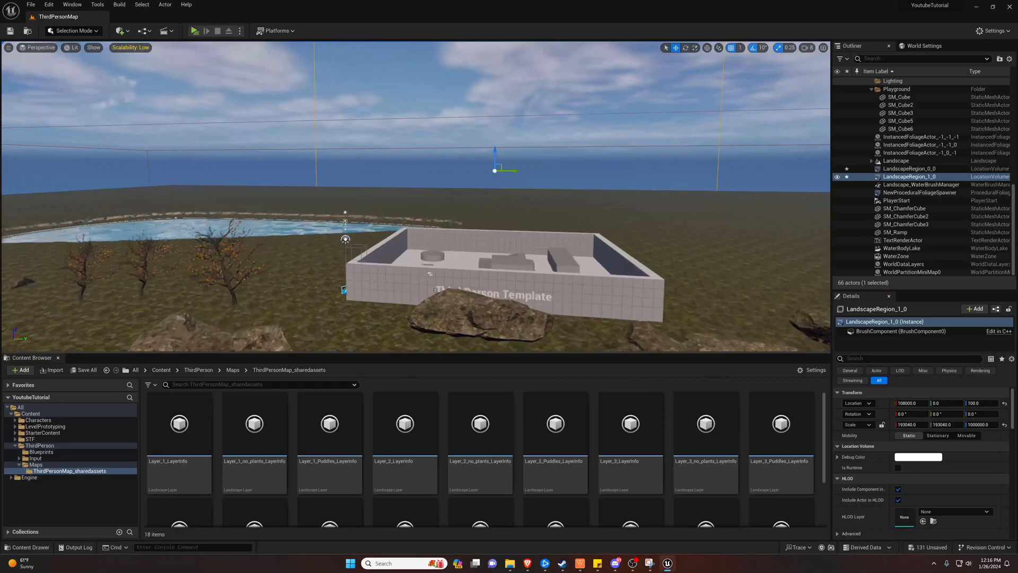
left_click_drag(416, 195, 416, 130)
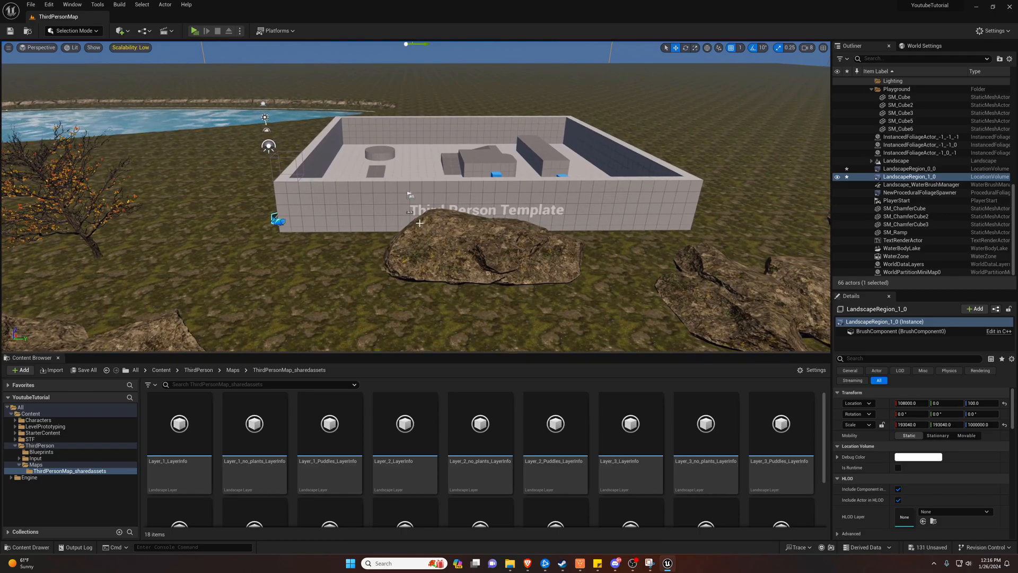
mouse_move(343, 184)
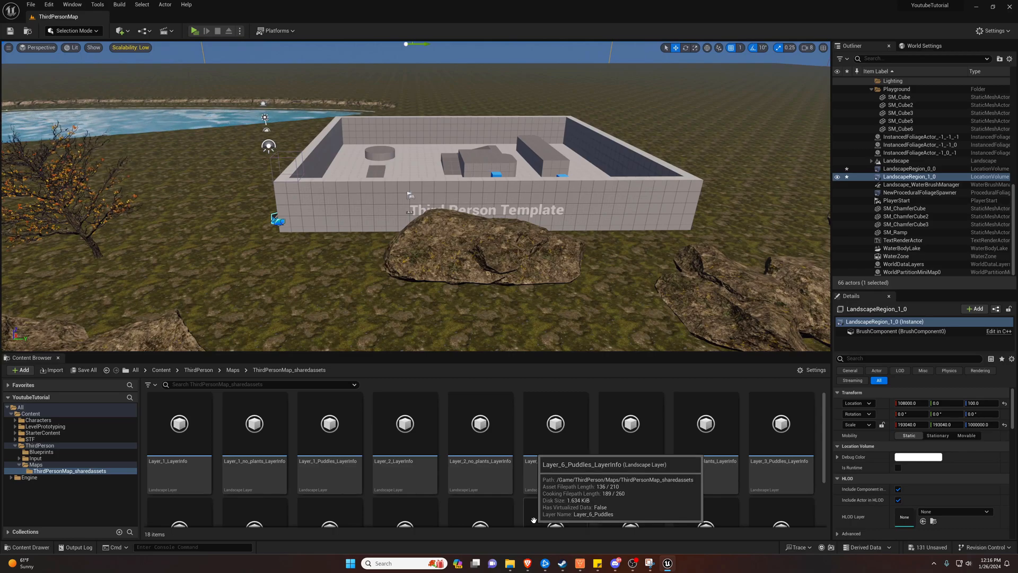
mouse_move(416, 342)
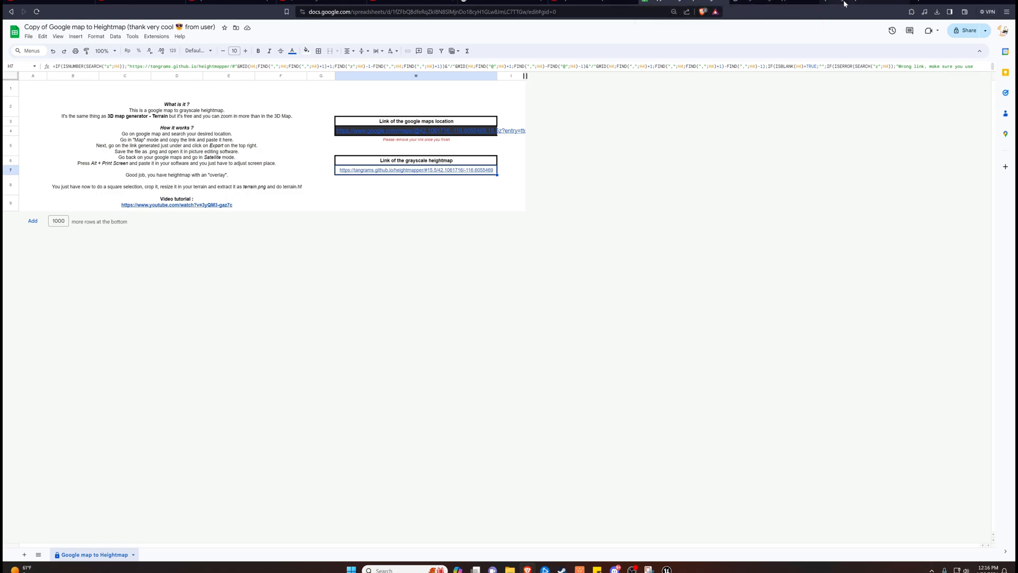
- Bring up the Google Maps page and scroll the map view at the Four Corners area
left_click(430, 130)
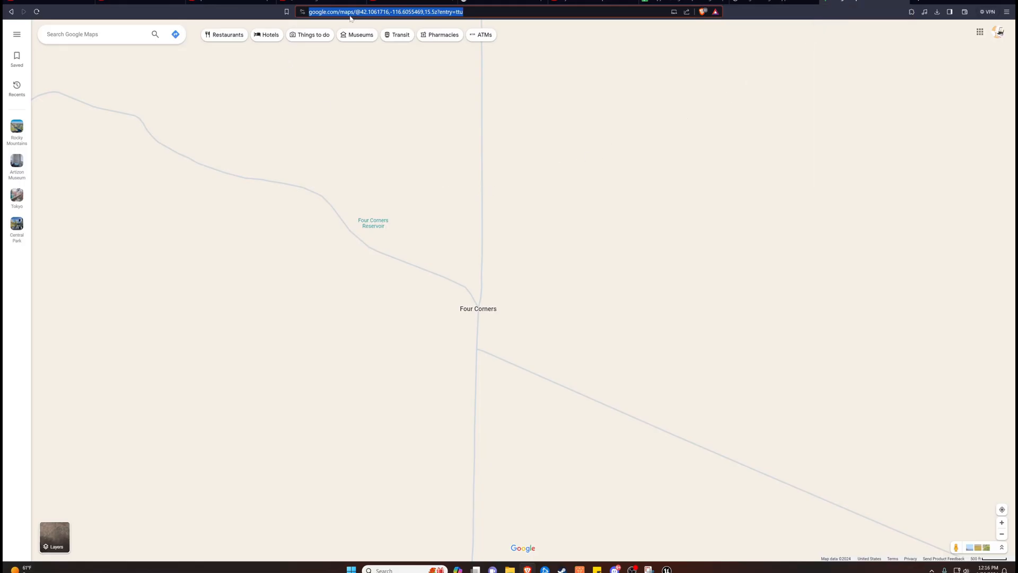
scroll("down", 3)
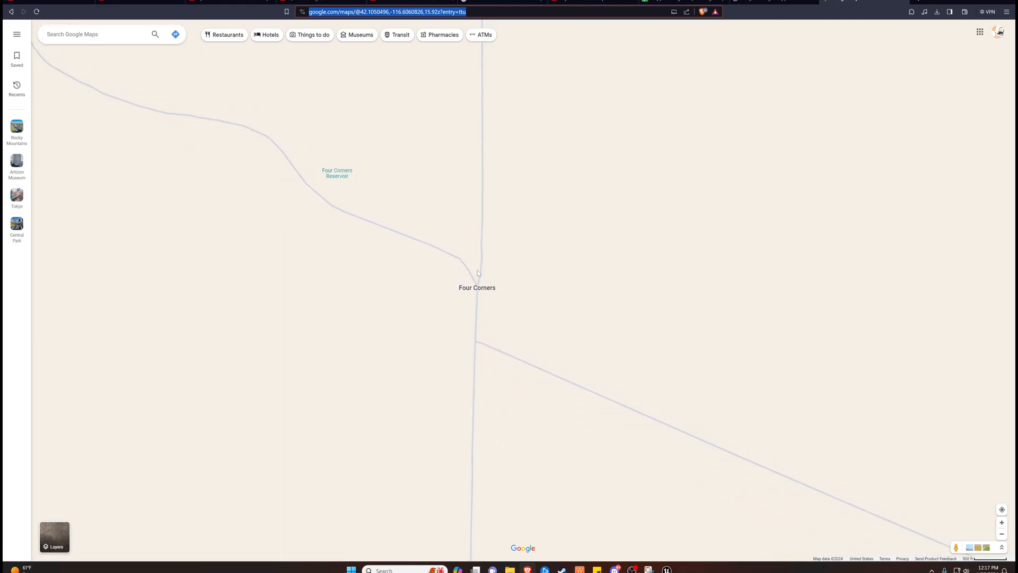
mouse_move(469, 273)
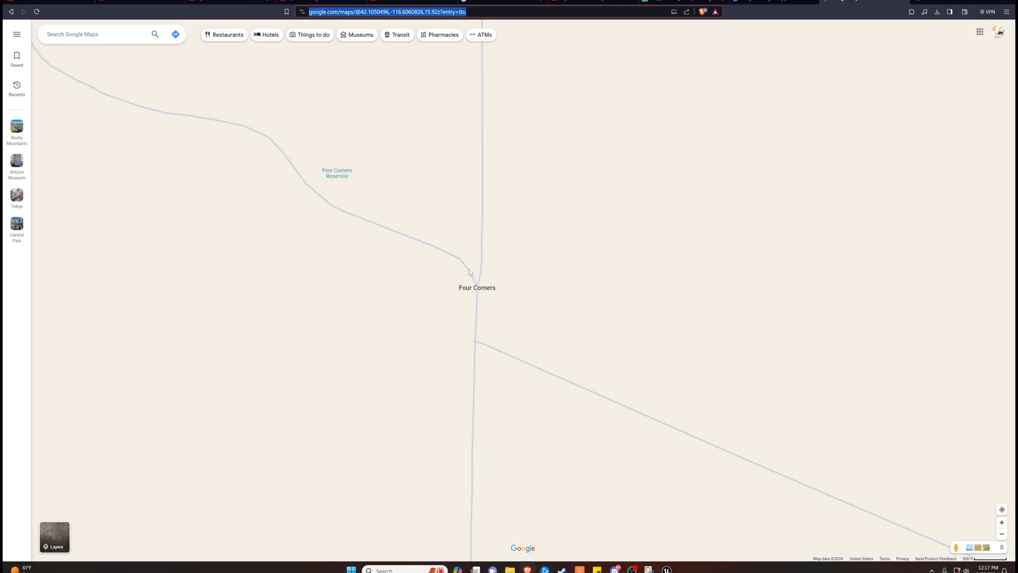
mouse_move(377, 17)
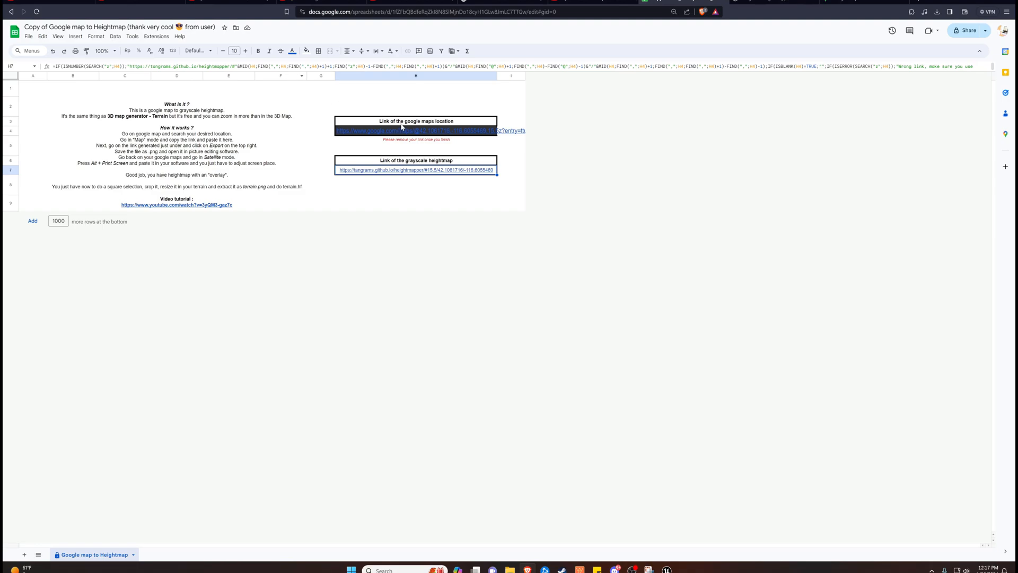
- Follow the spreadsheet's grayscale heightmap link to the Tangram Heightmapper
left_click(415, 170)
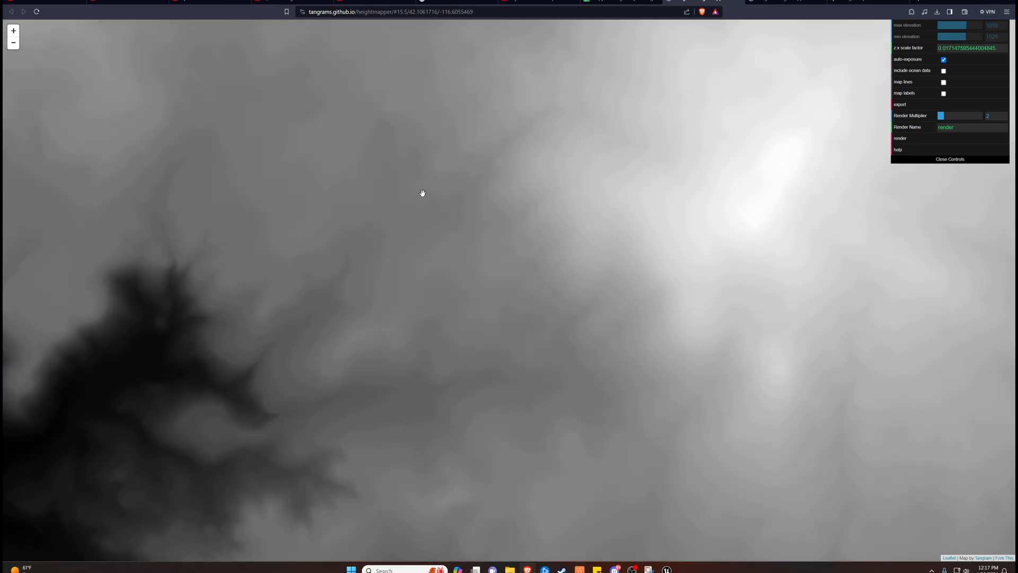
mouse_move(416, 190)
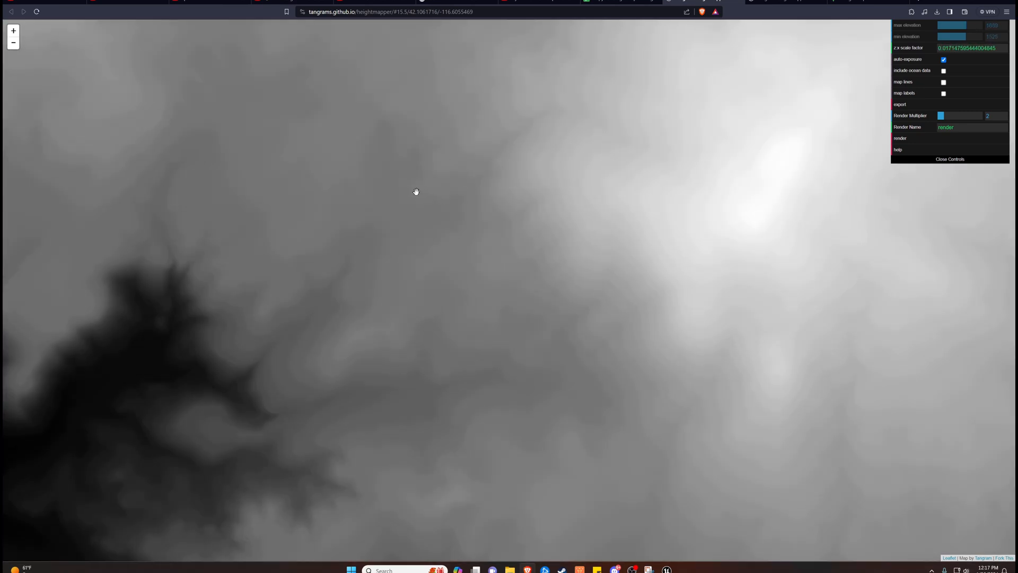
- Bring up the save-image options for the rendered grayscale heightmap
right_click(427, 244)
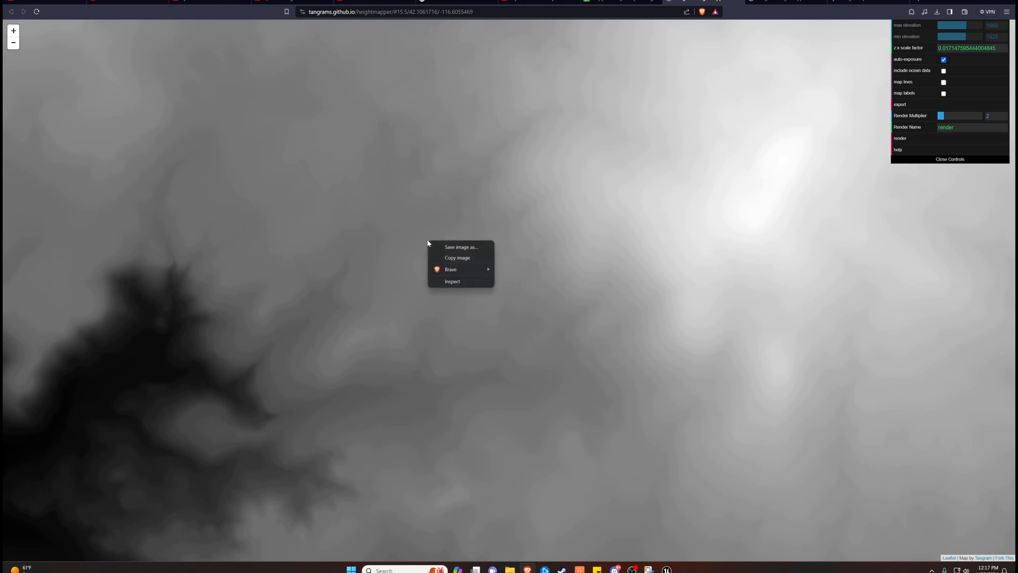
mouse_move(411, 247)
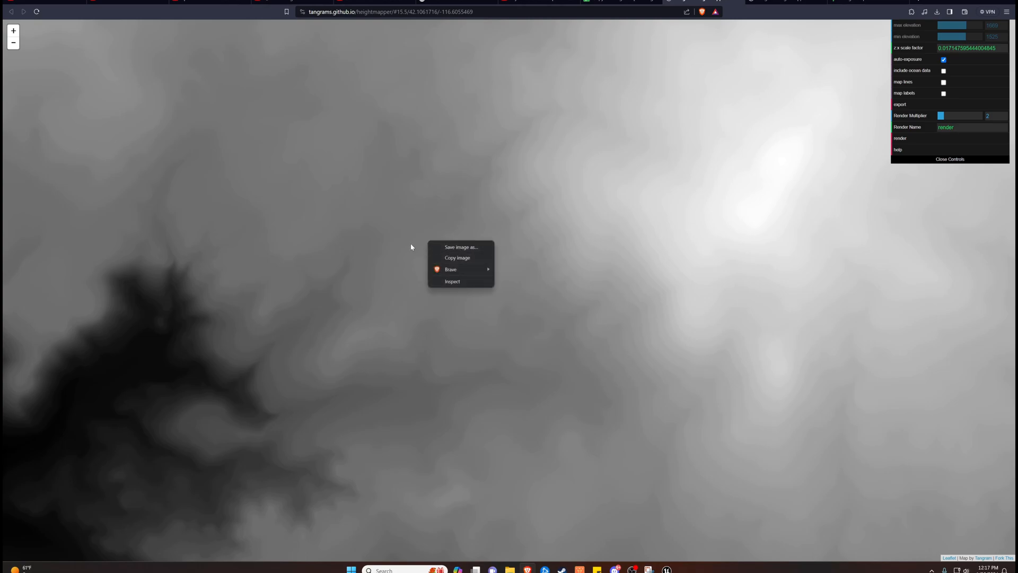
mouse_move(415, 287)
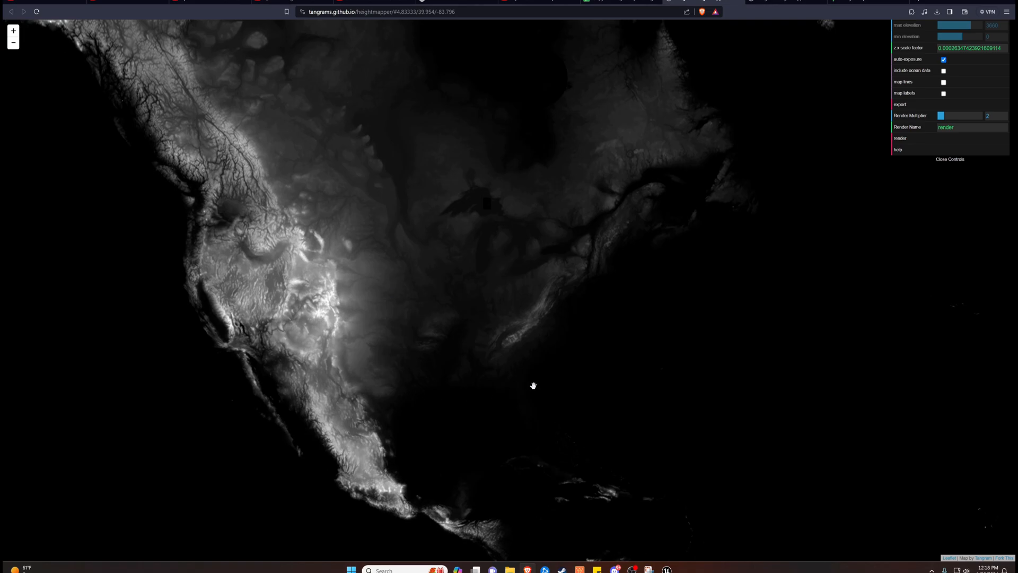
mouse_move(252, 51)
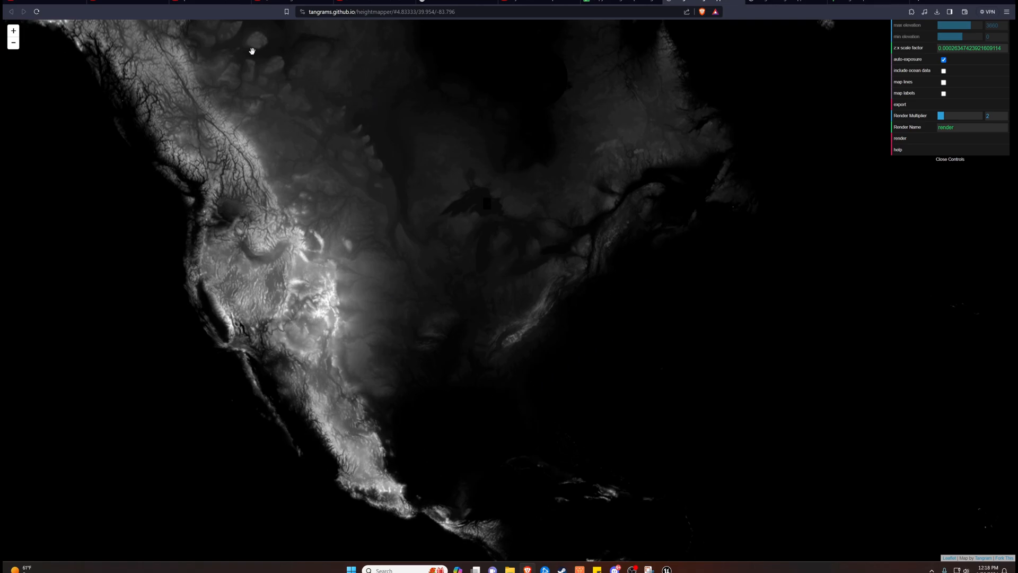
mouse_move(207, 141)
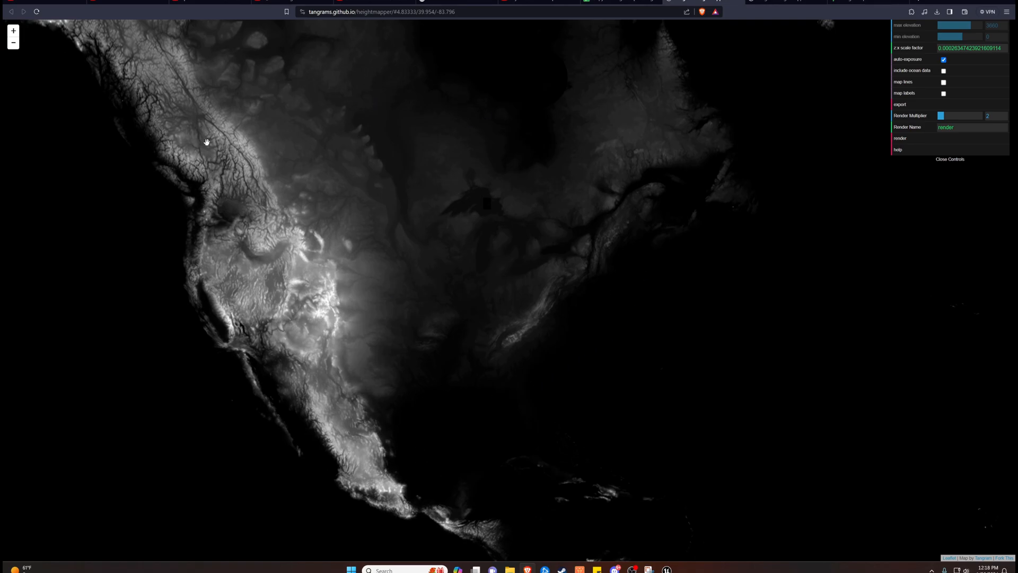
mouse_move(637, 229)
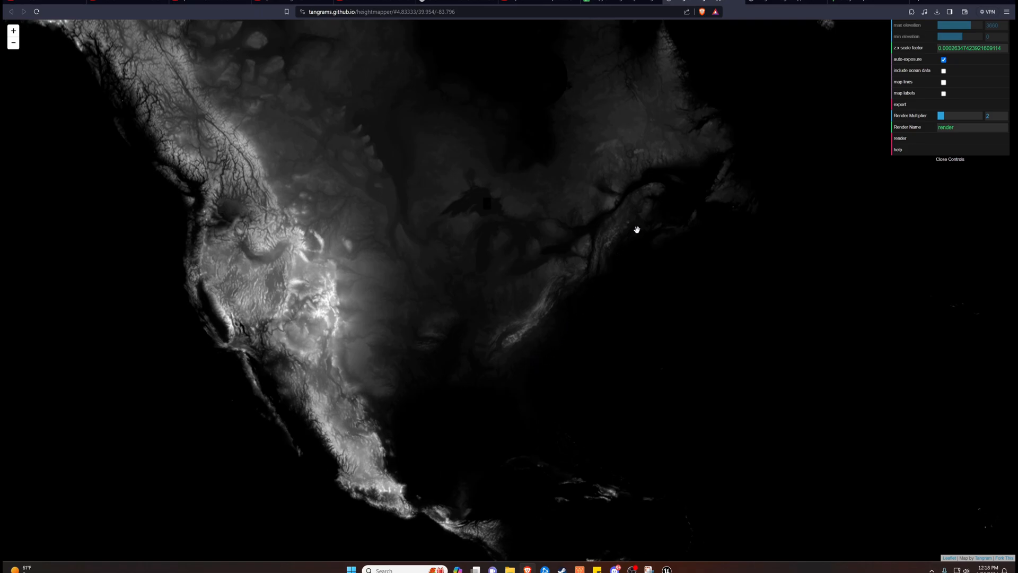
mouse_move(650, 212)
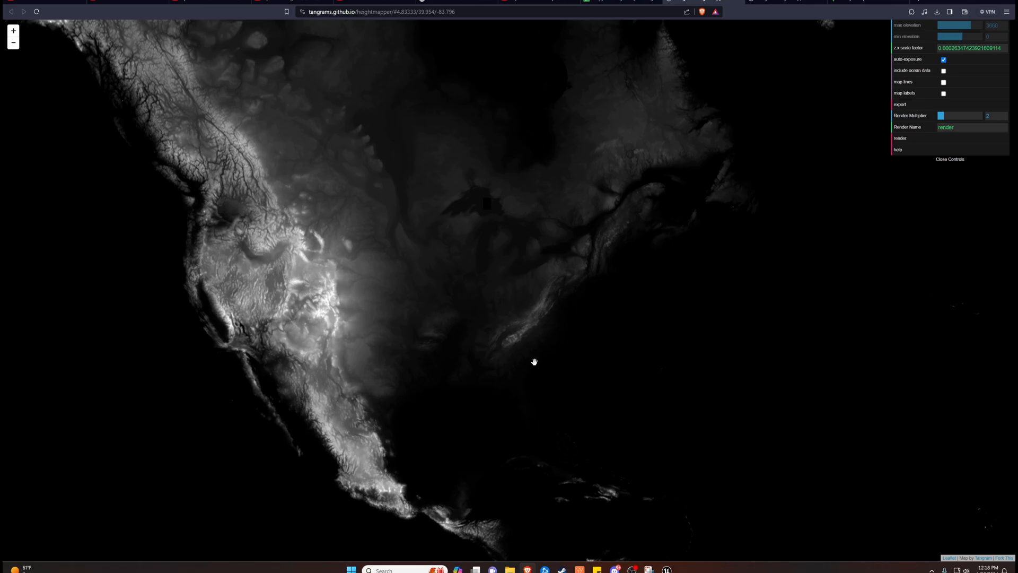
mouse_move(325, 275)
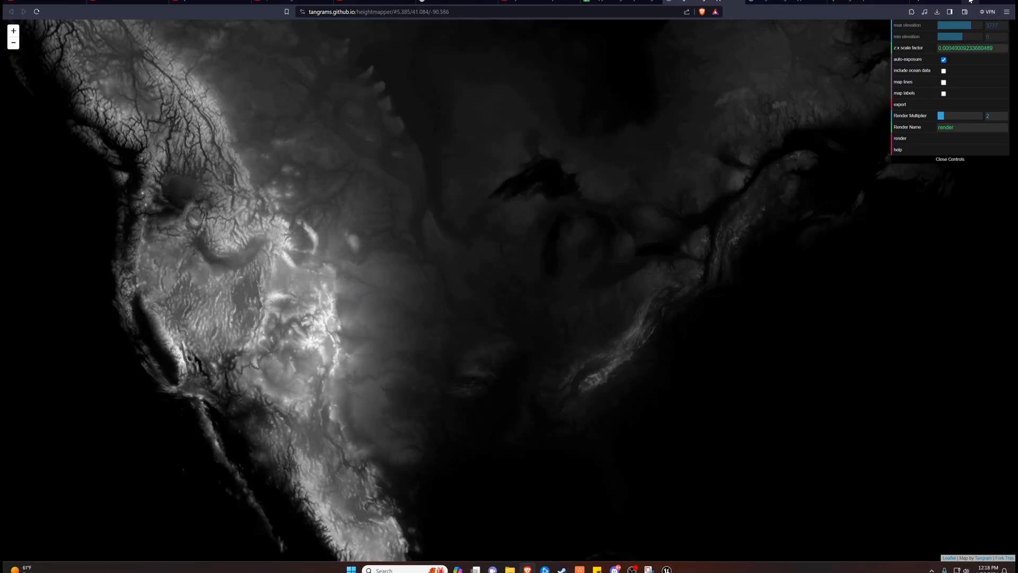
mouse_move(647, 570)
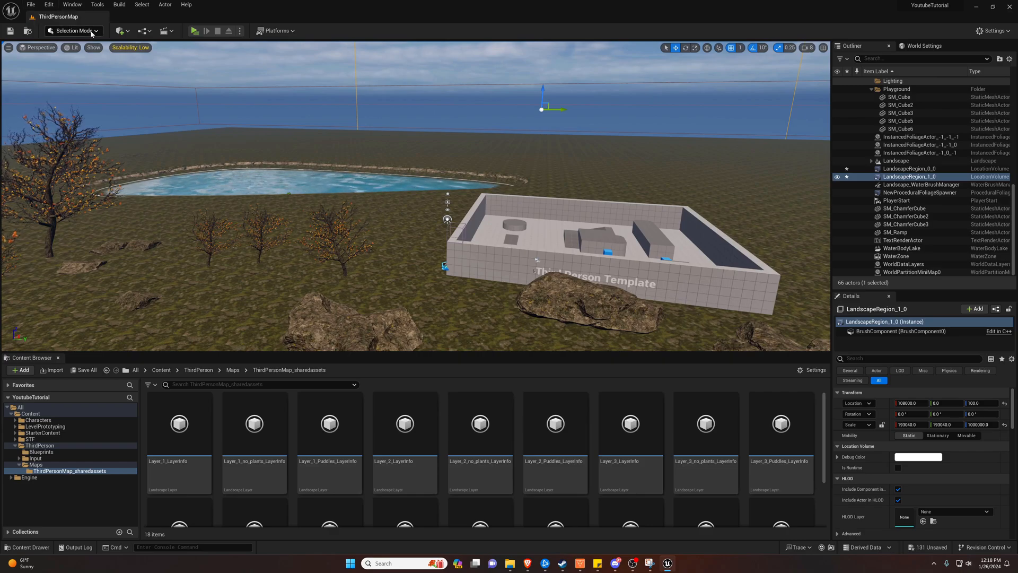
- Start a new landscape in Landscape Mode's Manage panel using Import from File and browse for the heightmap
left_click(72, 31)
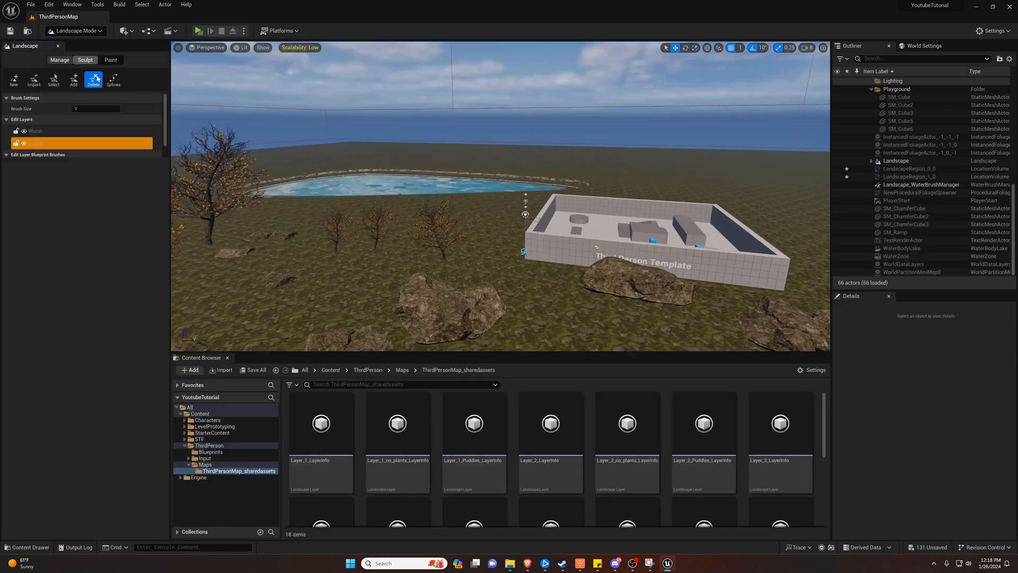
left_click(59, 60)
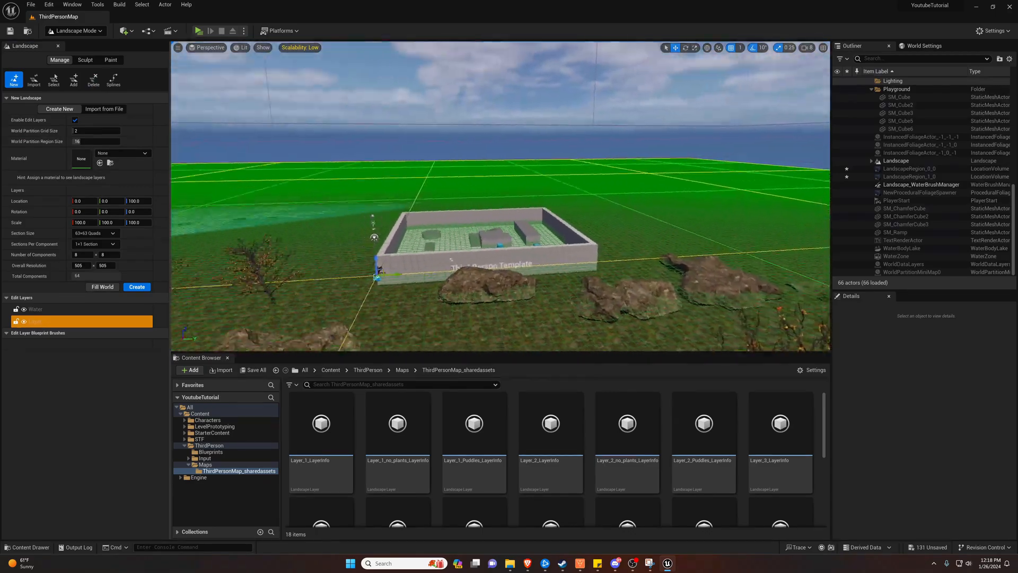
left_click(103, 108)
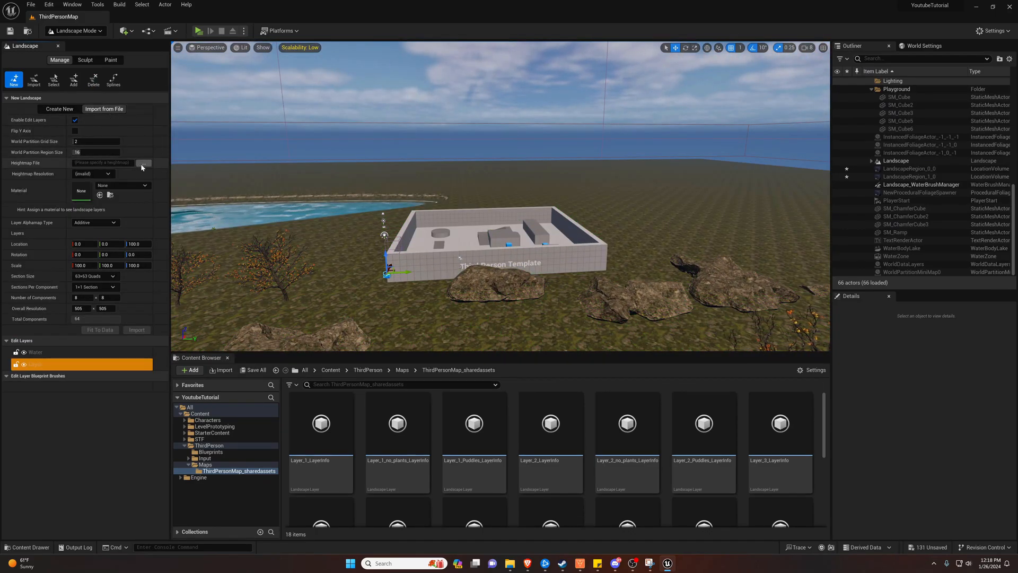
left_click(143, 162)
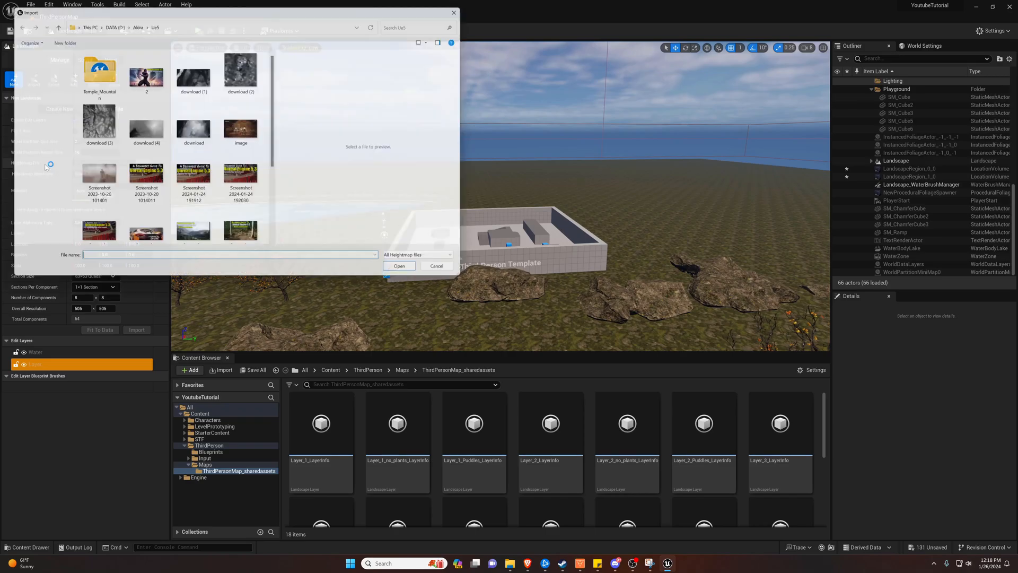
- Load the saved 'download (4)' grayscale image as the landscape heightmap
left_click(143, 123)
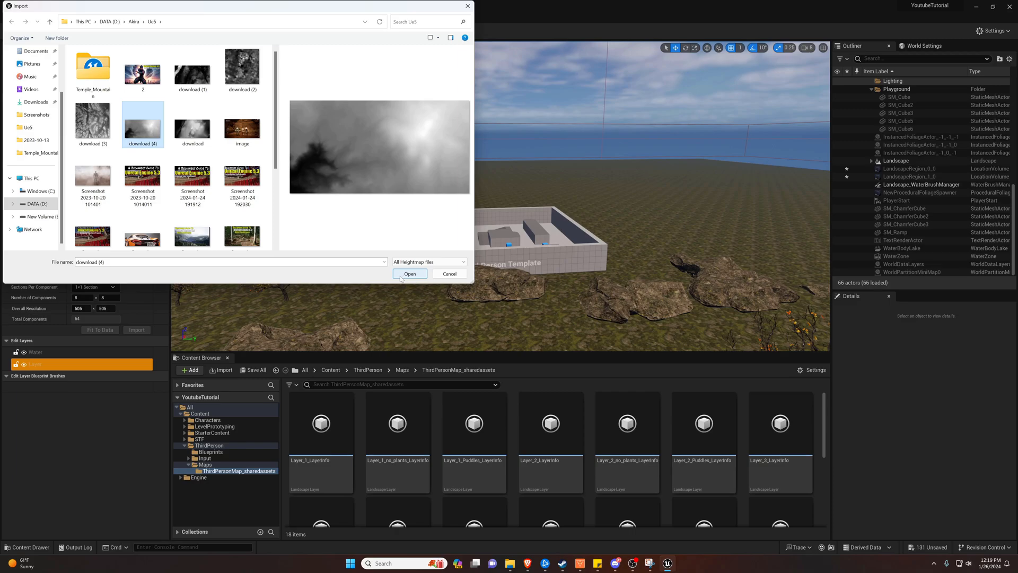
left_click(409, 274)
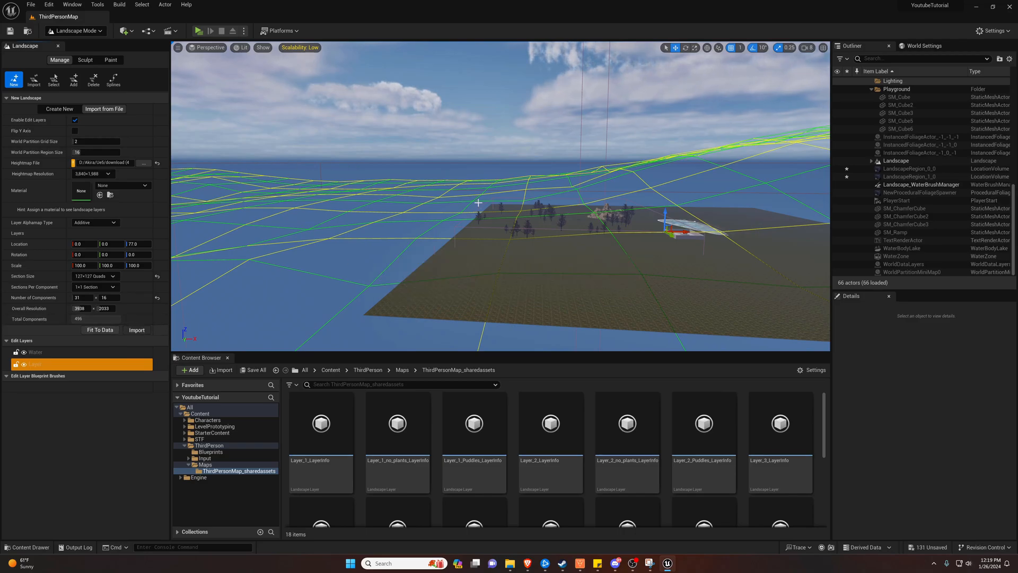
- Finish in the landscape panel and return the editor to Selection Mode
left_click(85, 59)
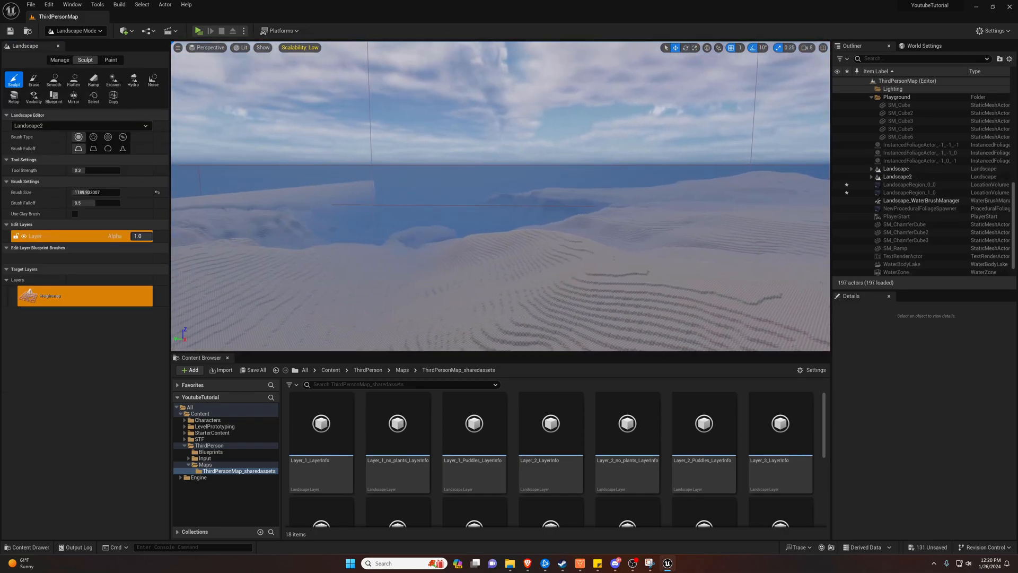
scroll("down", 3)
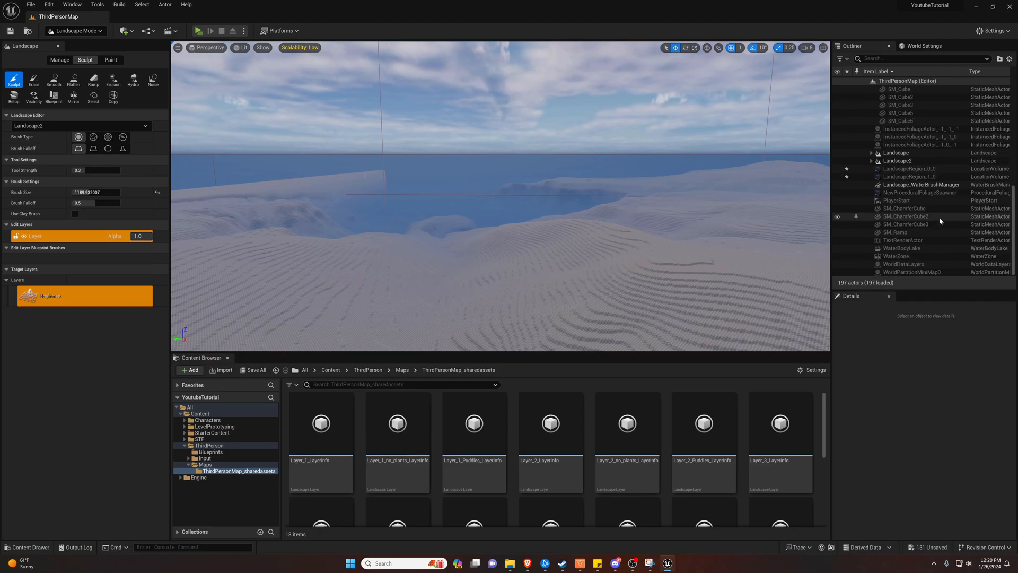
left_click(75, 31)
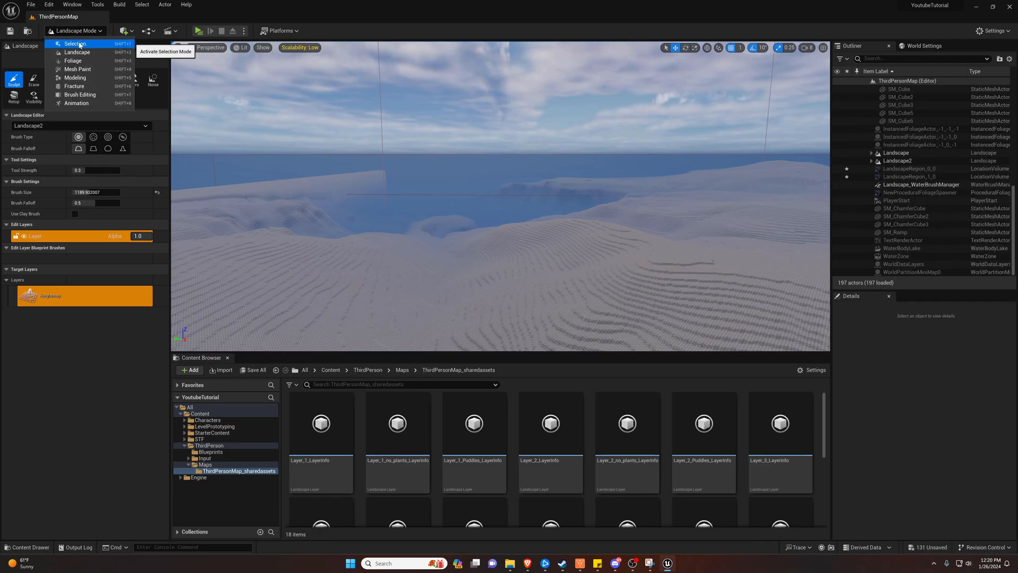
left_click(74, 43)
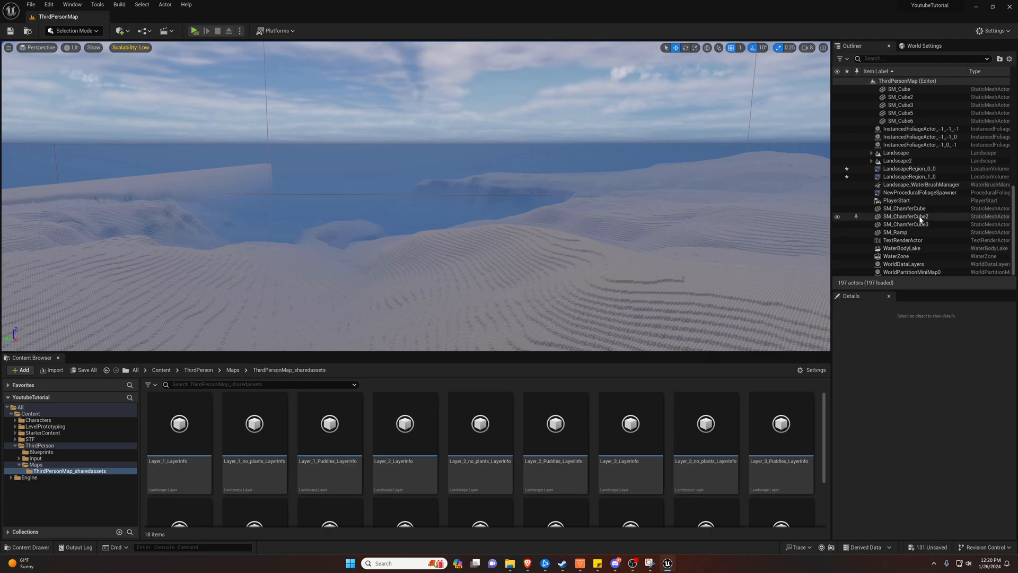
- Select Landscape2 and search 'you' in its Landscape Material picker to assign YouTubeMaterial
left_click(897, 160)
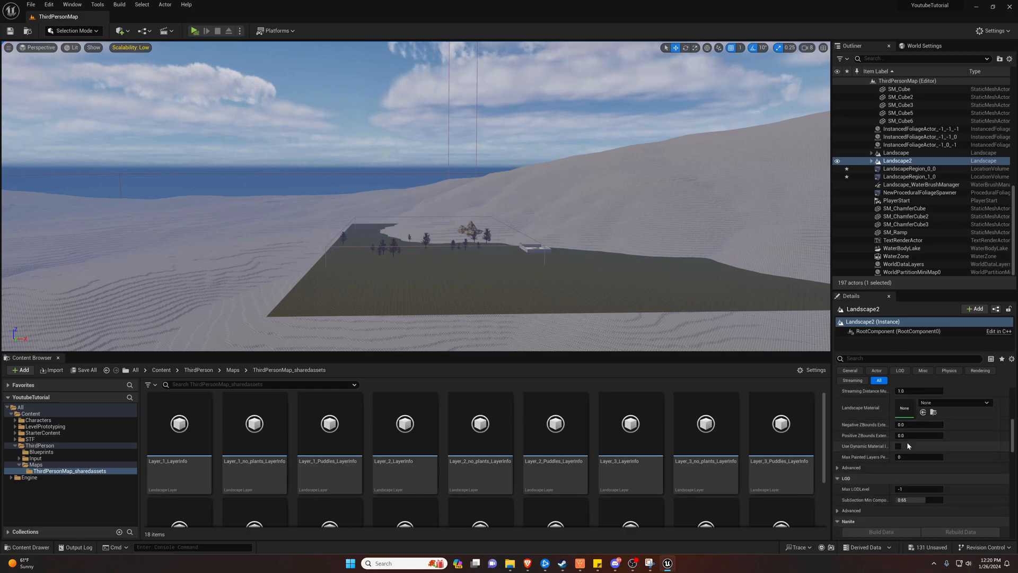
scroll("up", 3)
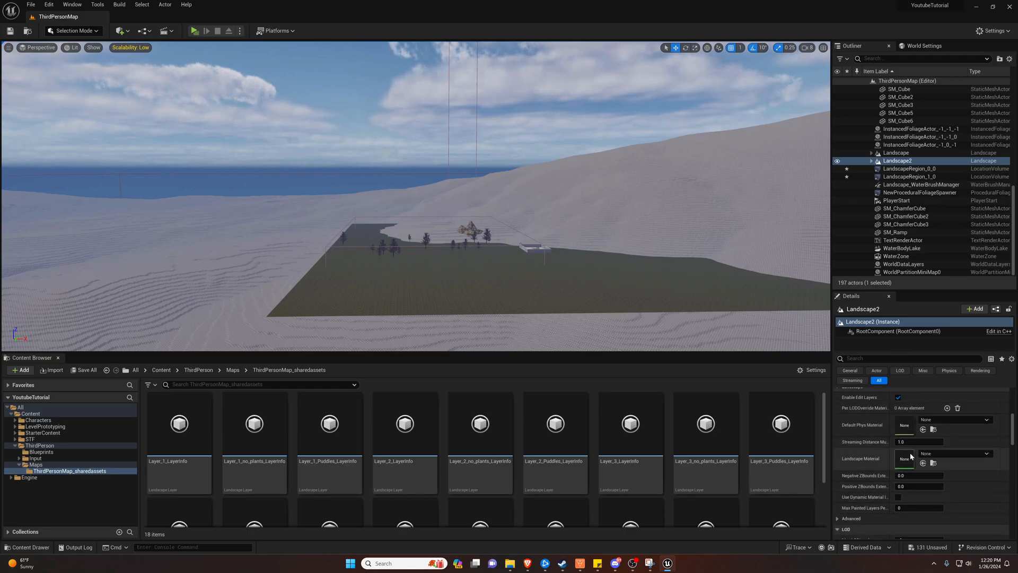
left_click(987, 458)
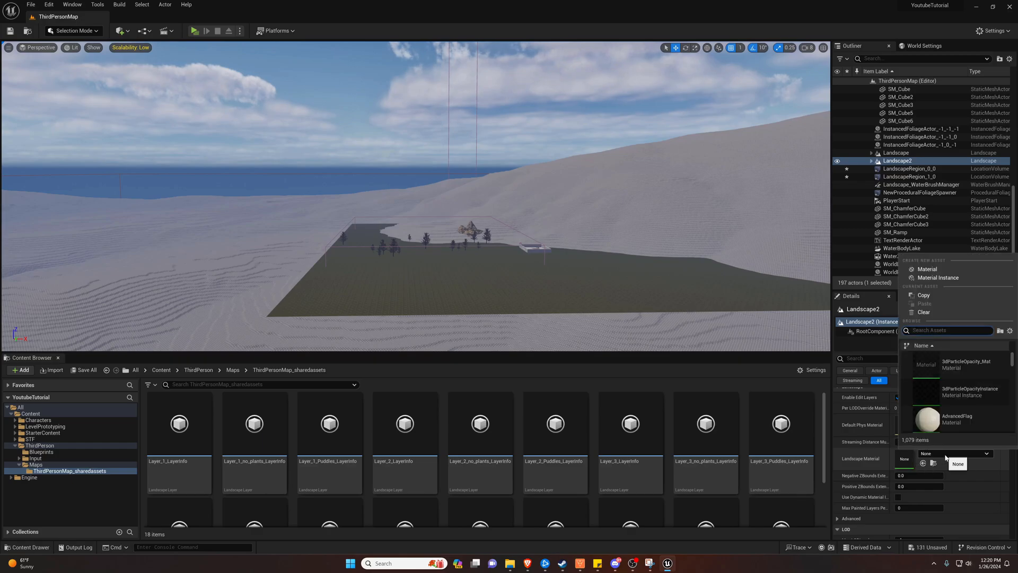
type("you")
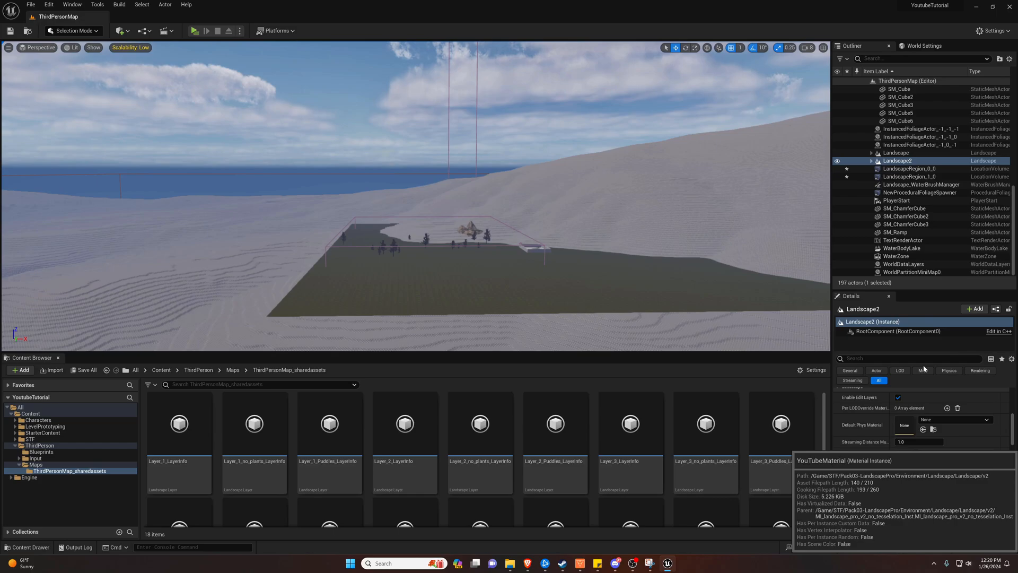
mouse_move(636, 297)
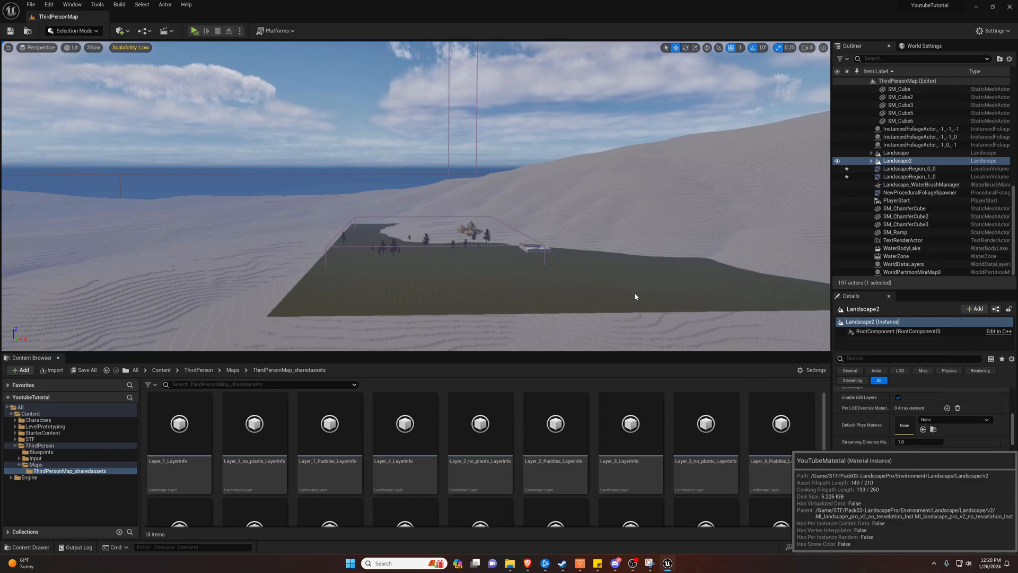
mouse_move(606, 279)
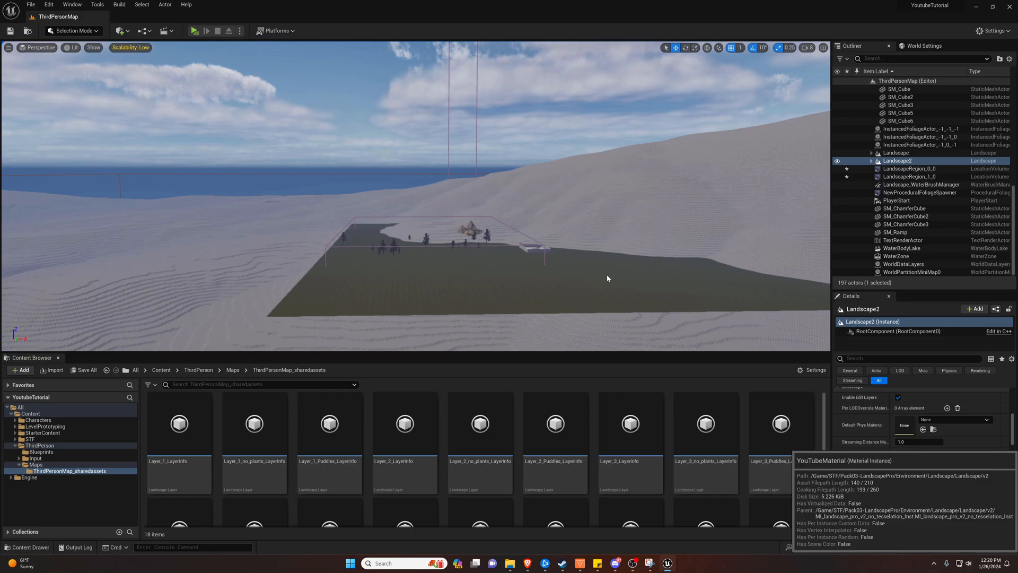
mouse_move(575, 268)
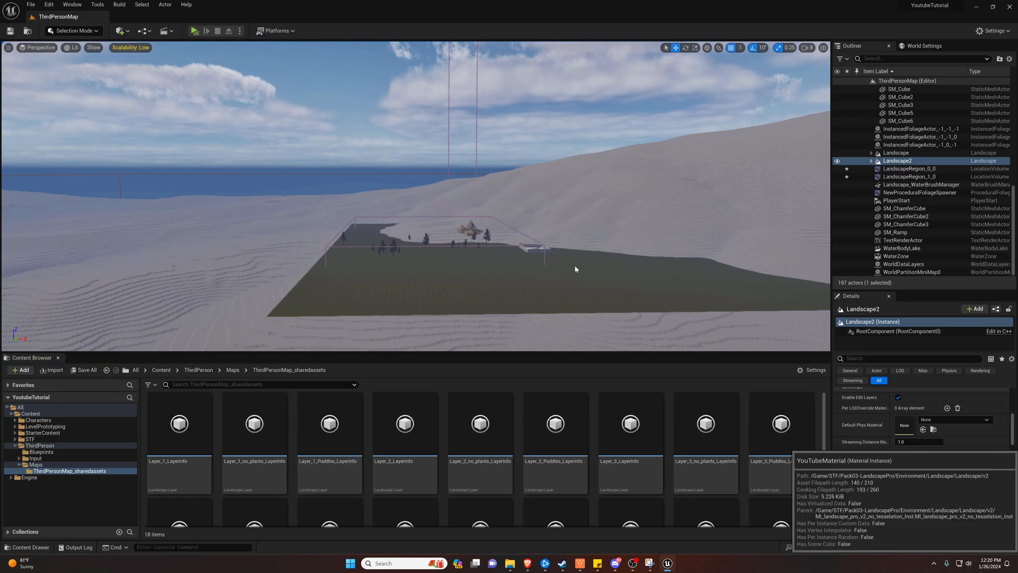
mouse_move(343, 280)
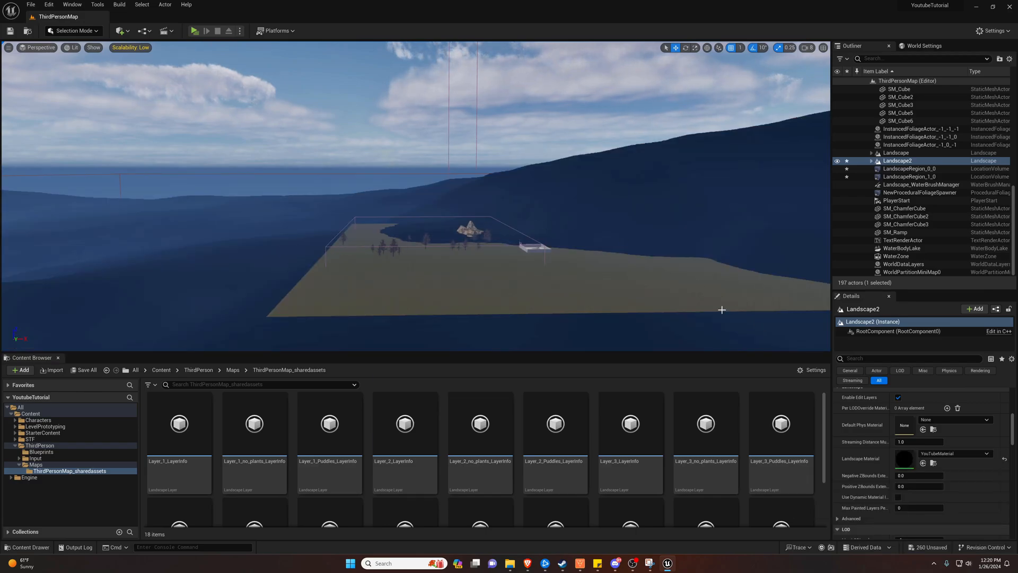
mouse_move(625, 210)
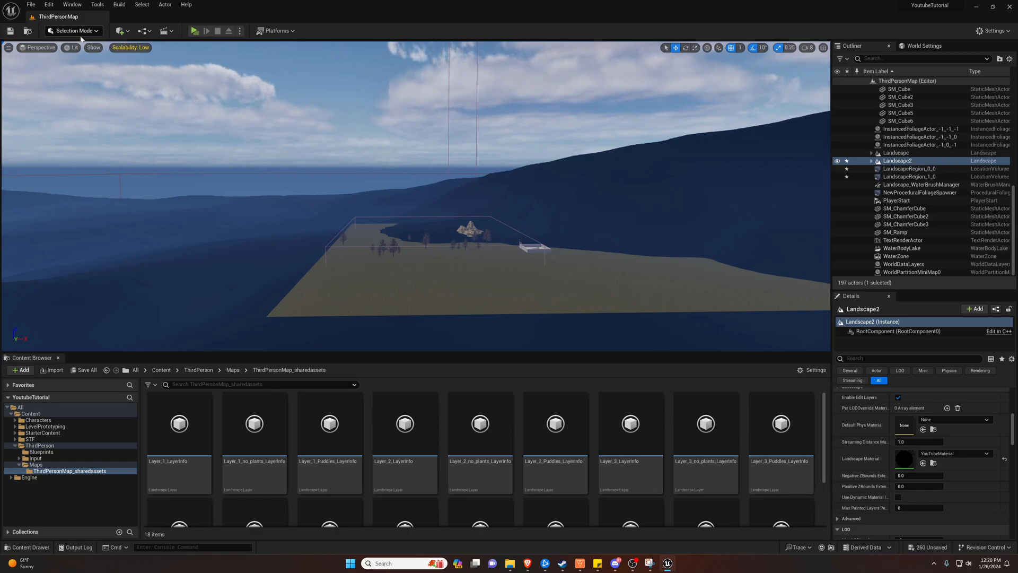
- In the Paint panel create and save a layer info asset for Layer_1
left_click(71, 31)
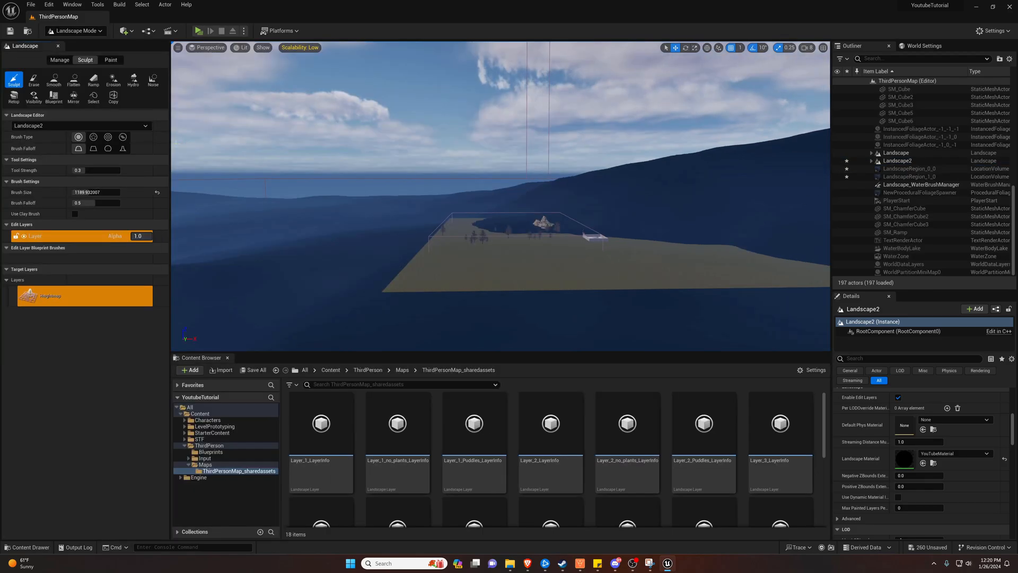
left_click(109, 59)
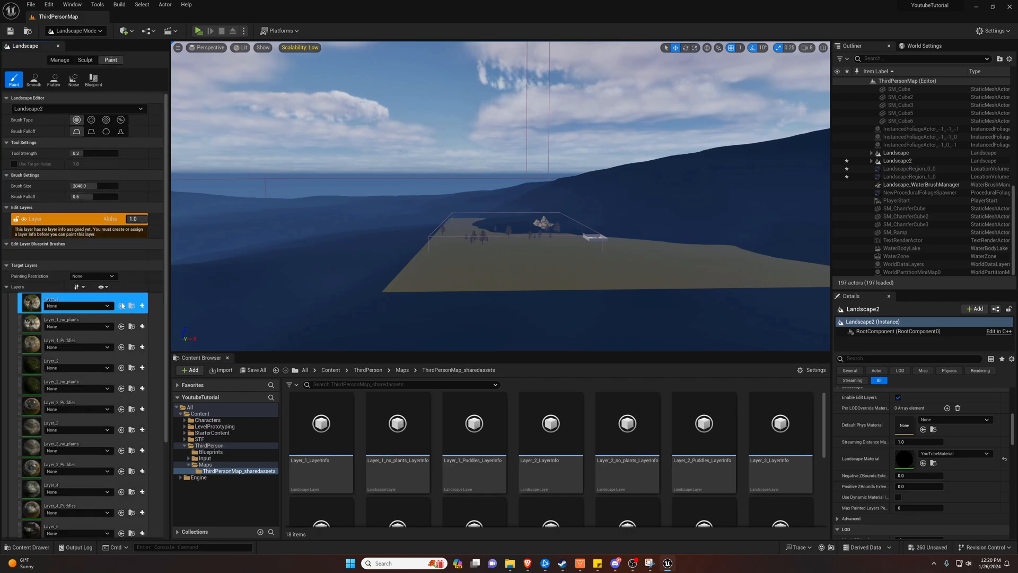
left_click(141, 305)
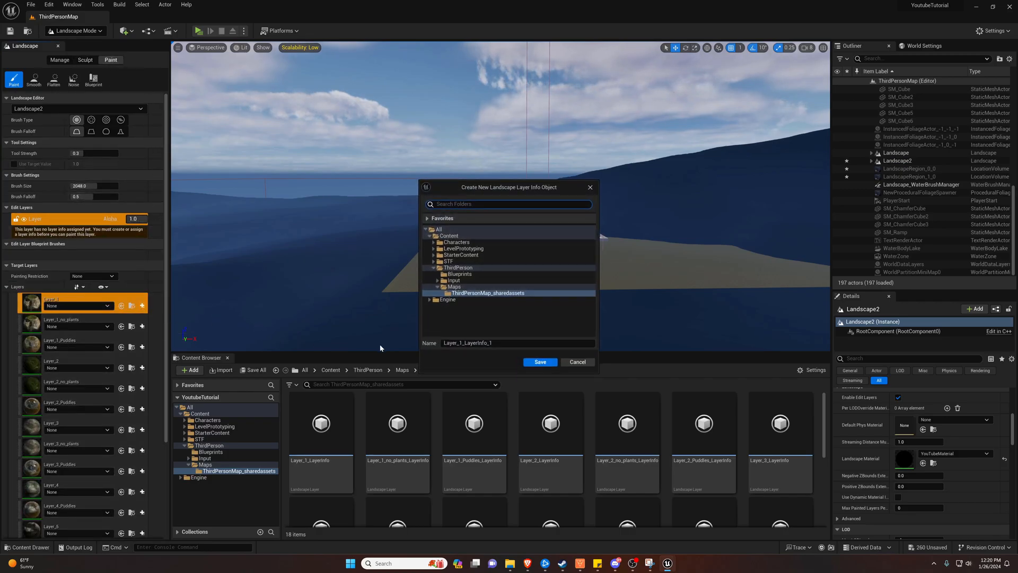
left_click(576, 362)
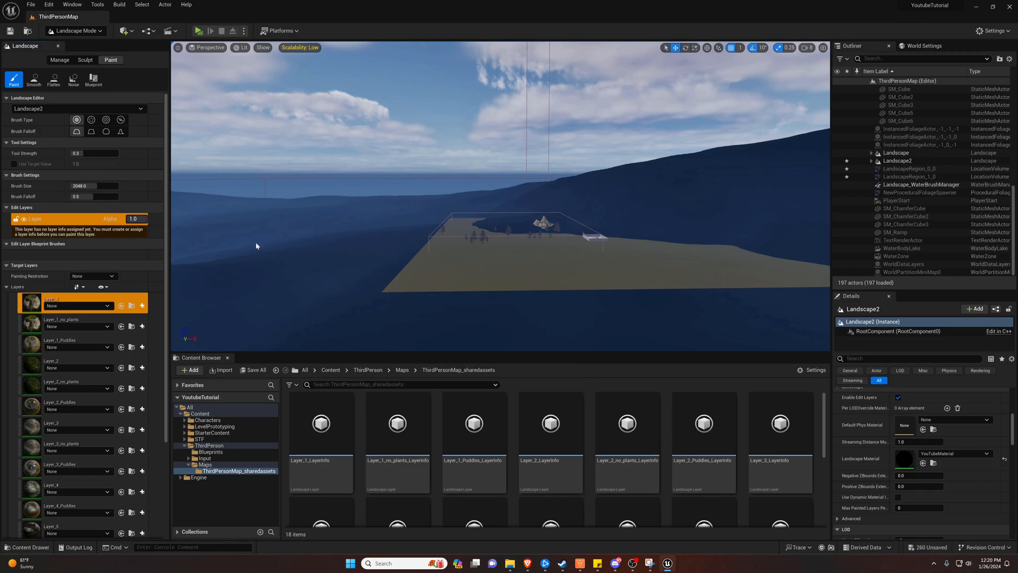
mouse_move(152, 424)
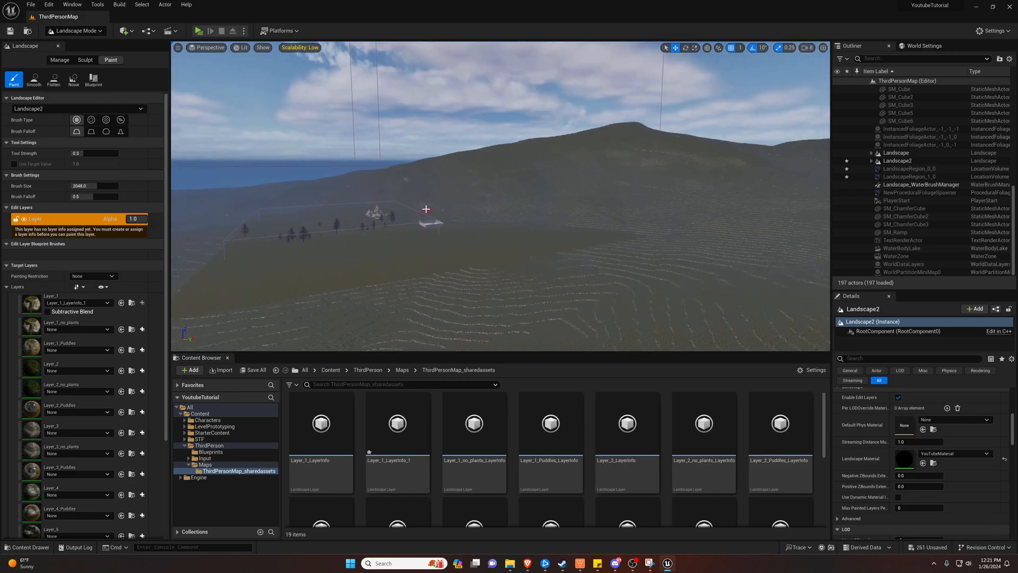
- Return to the Manage panel and bring up the editor modes list
left_click(59, 59)
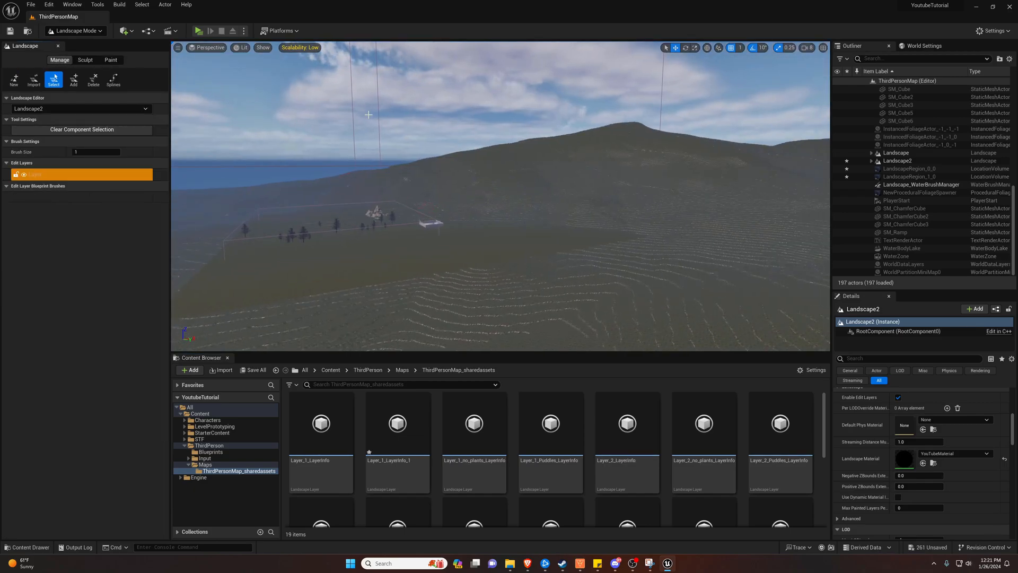
left_click(77, 31)
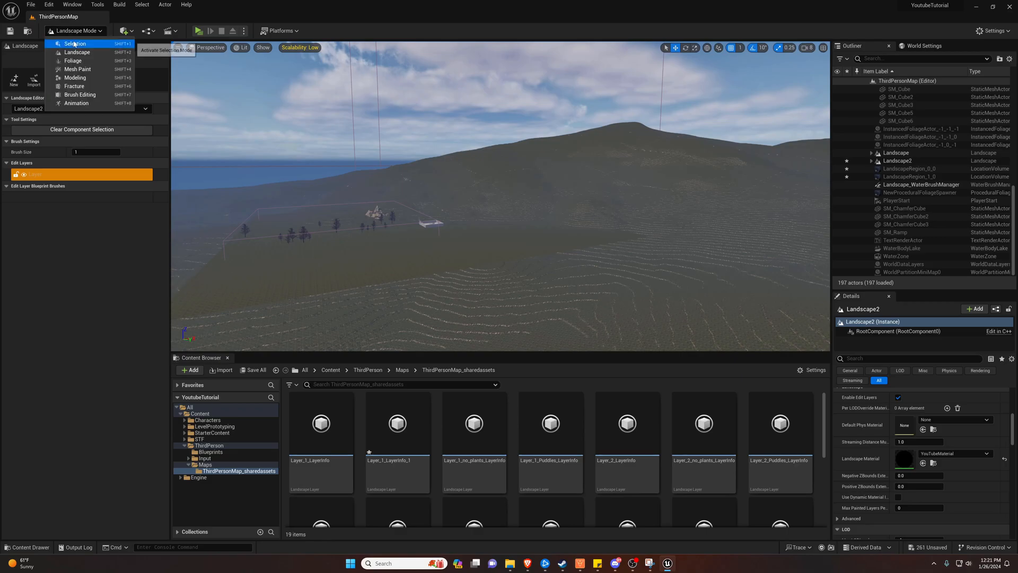
- Switch to Selection Mode to look over the textured terrain, then reopen the modes list
left_click(75, 44)
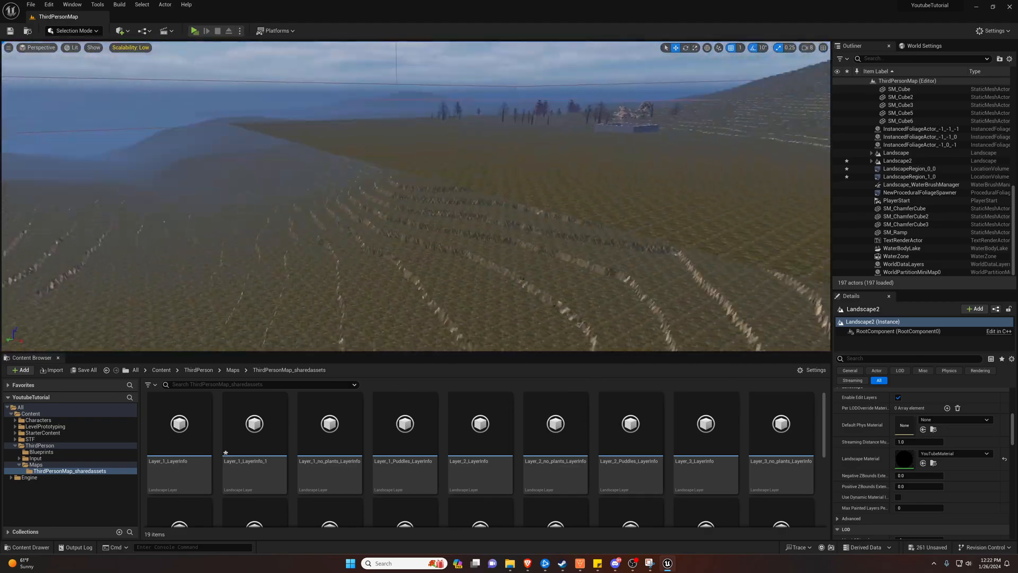
left_click(72, 31)
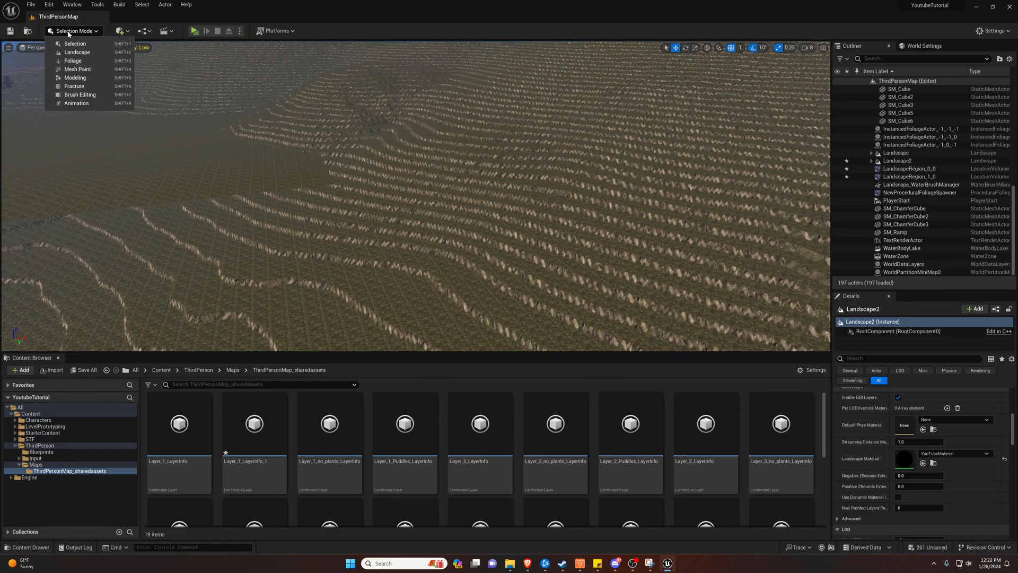
- Re-enter Landscape Mode and use the Sculpt brush to raise small mounds
left_click(77, 53)
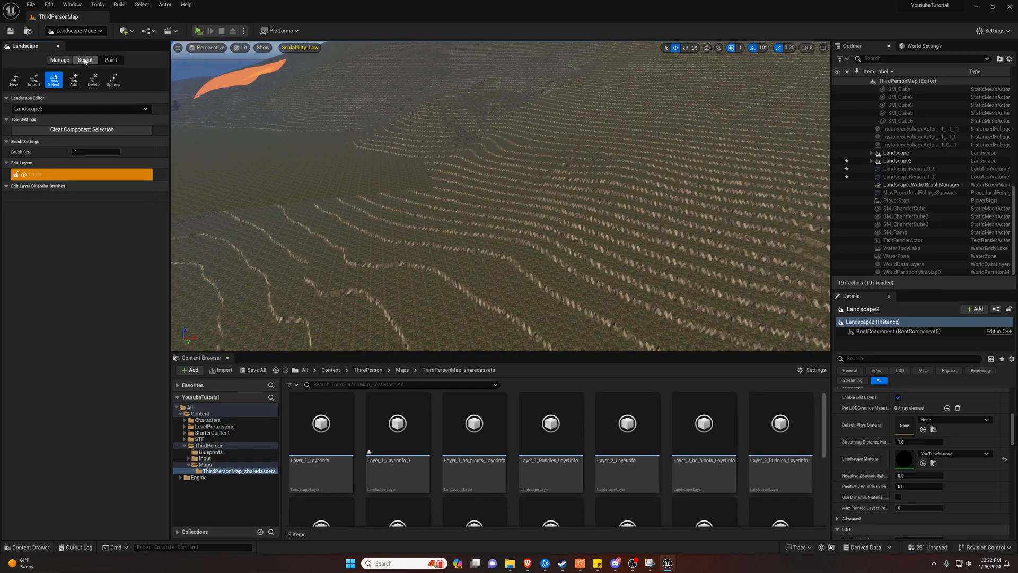
left_click(84, 59)
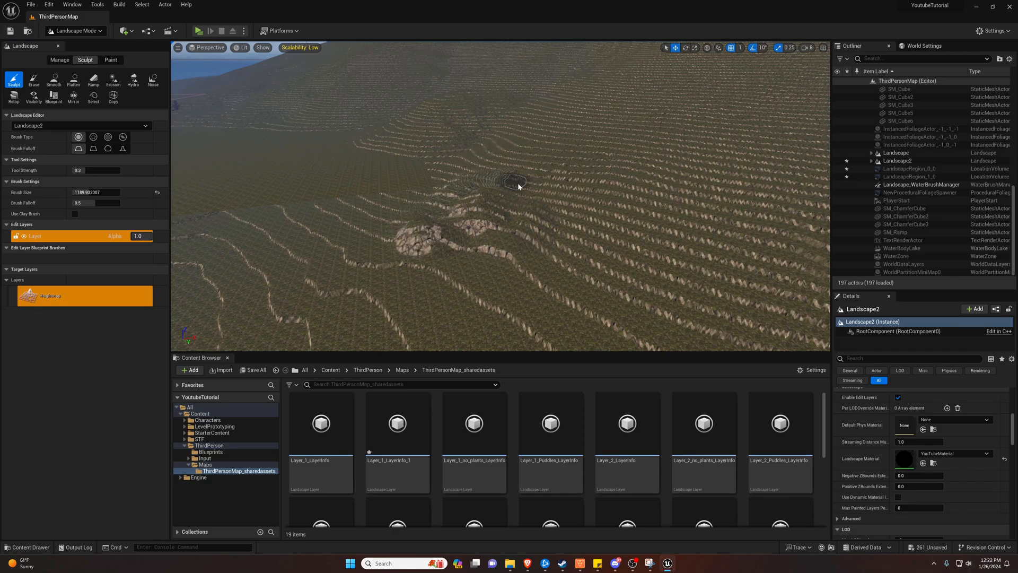
mouse_move(673, 170)
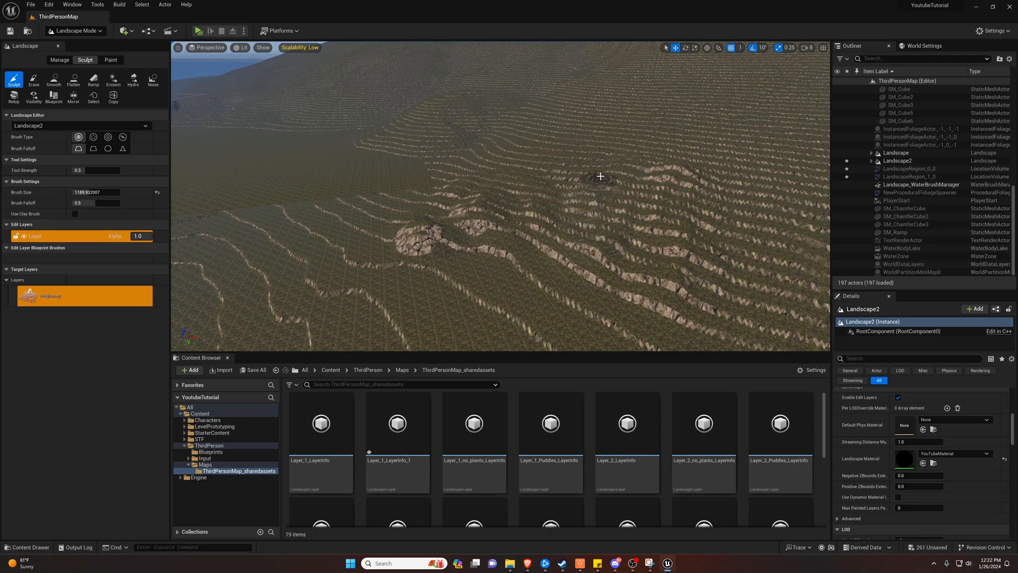
mouse_move(755, 236)
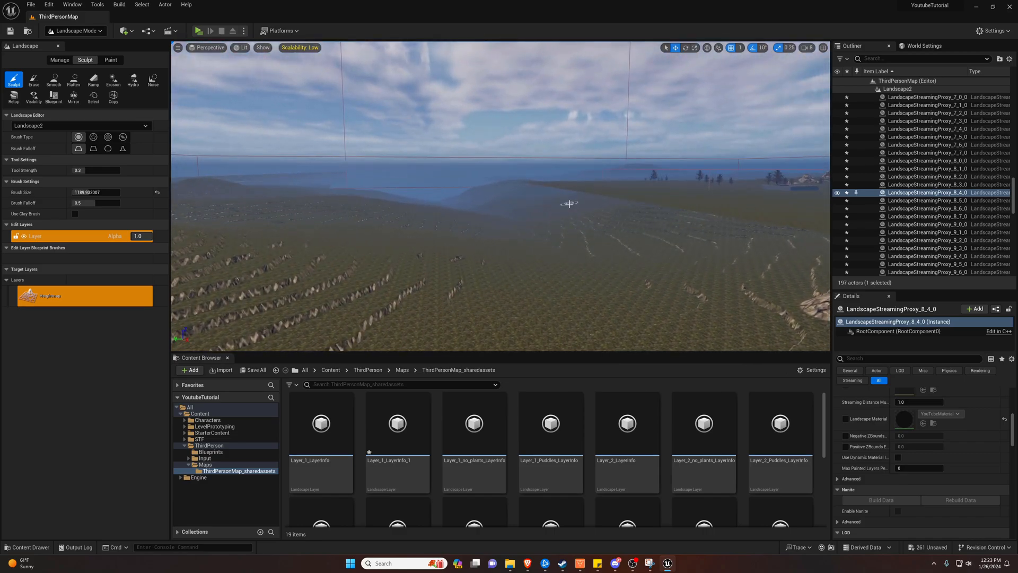
mouse_move(400, 157)
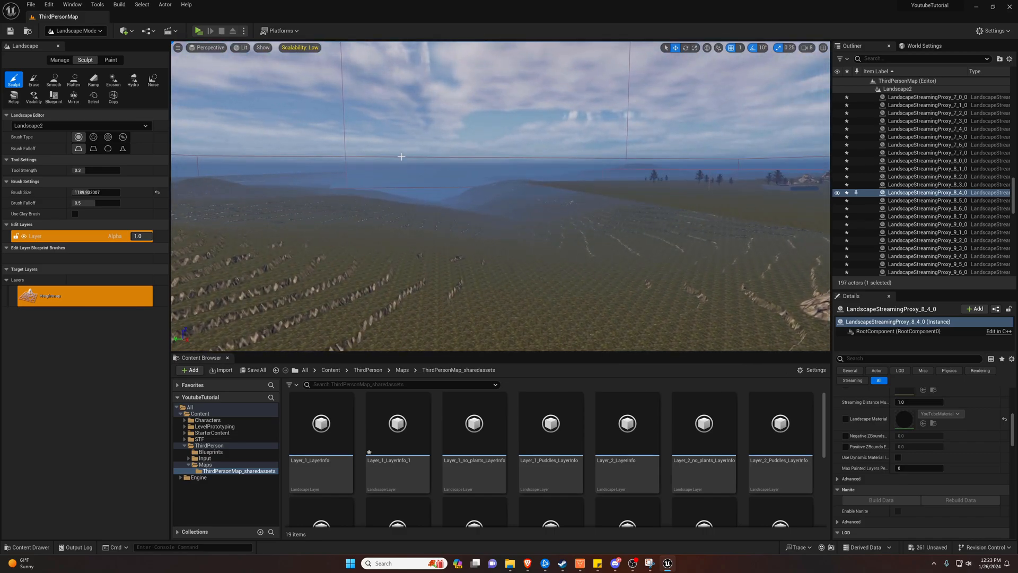